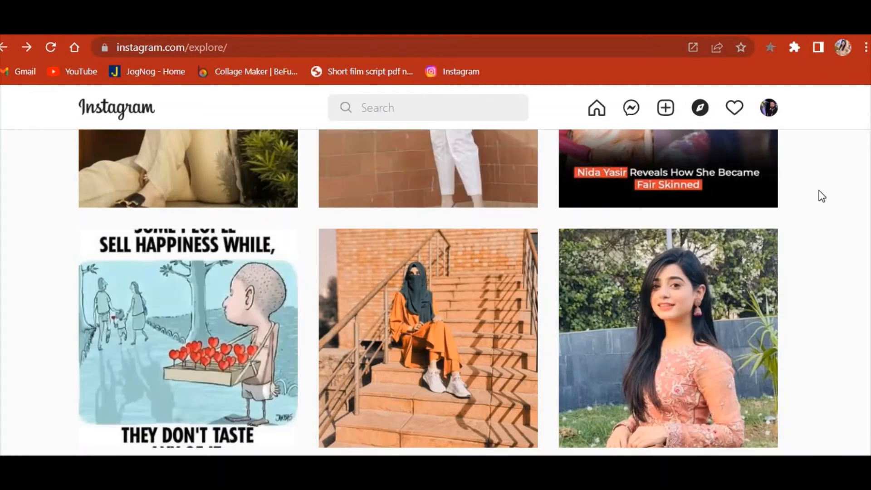
{"action": "mouse_move", "coordinate": [798, 130]}
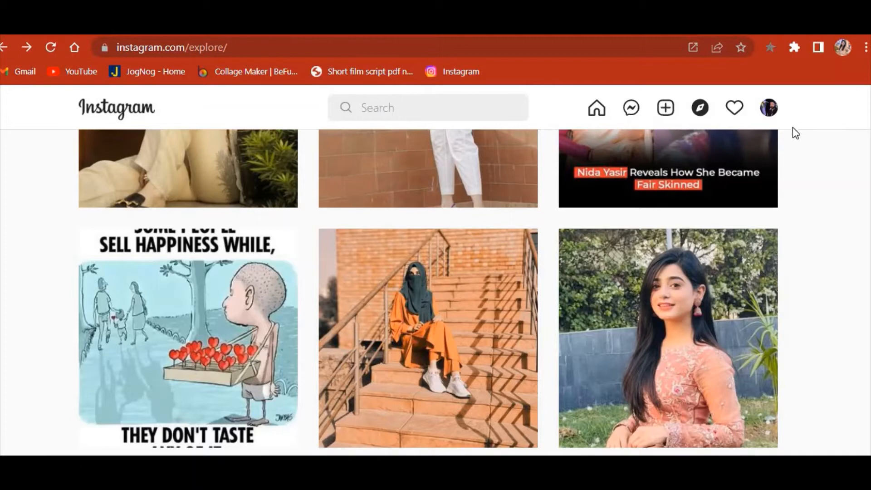
{"action": "mouse_move", "coordinate": [798, 143]}
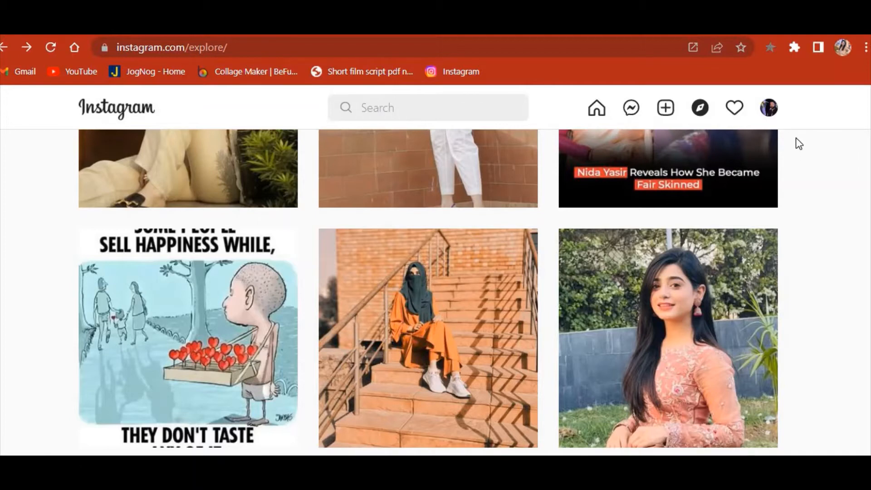
{"action": "mouse_move", "coordinate": [798, 119]}
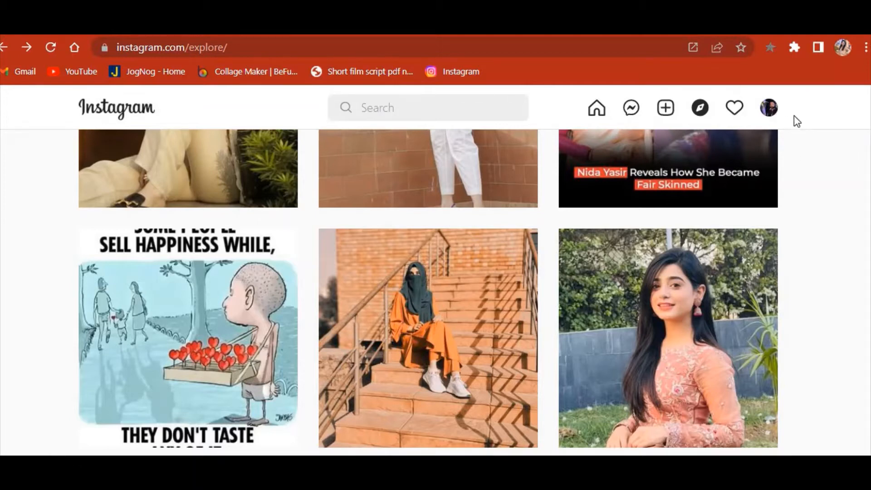
{"action": "mouse_move", "coordinate": [722, 115]}
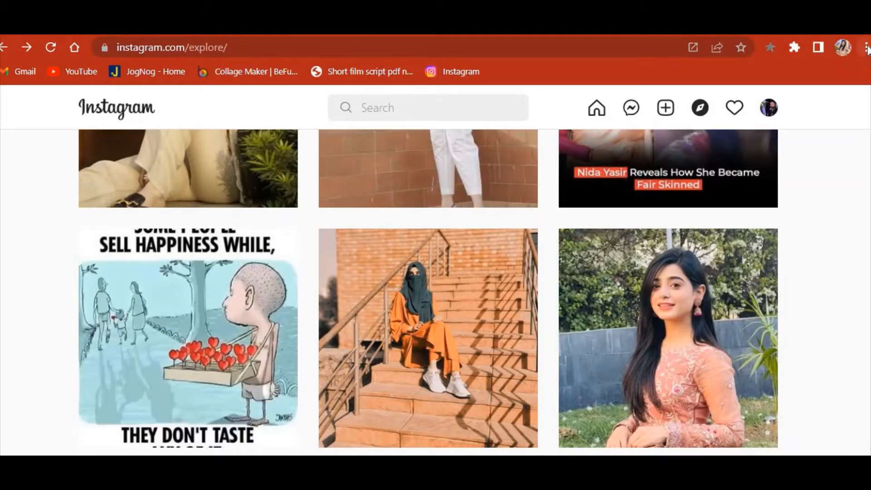
Step: Bring up Chrome's developer tools and select the body element to show its styles
{"action": "left_click", "coordinate": [865, 47]}
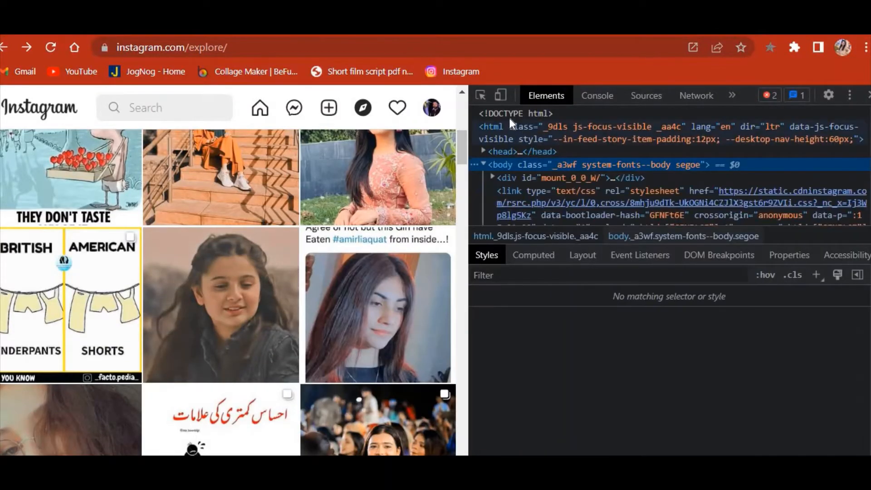
{"action": "left_click", "coordinate": [502, 164]}
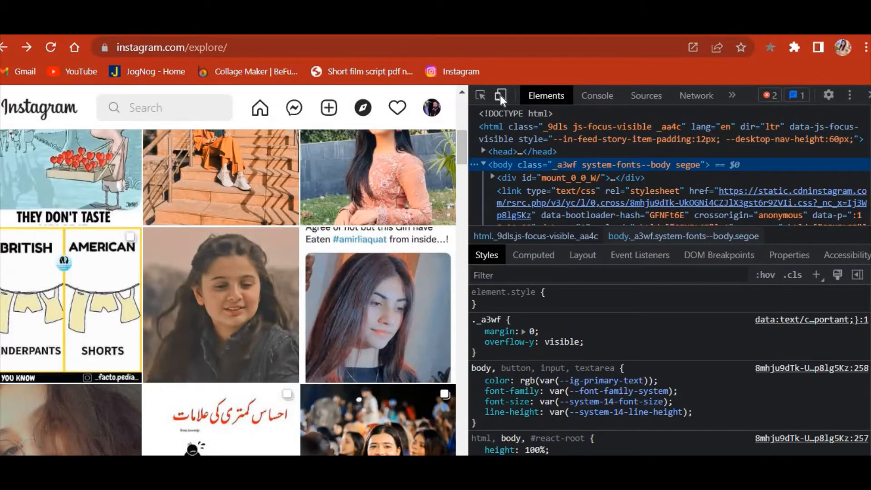
{"action": "mouse_move", "coordinate": [500, 96]}
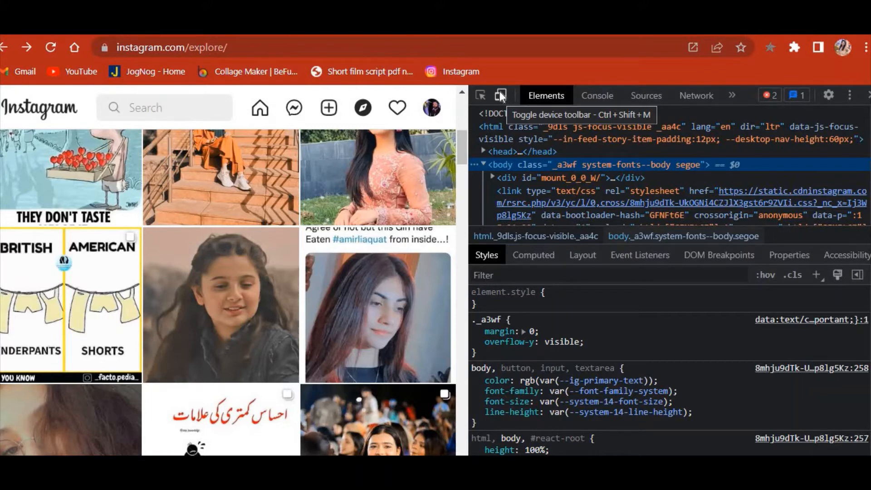
{"action": "mouse_move", "coordinate": [500, 96]}
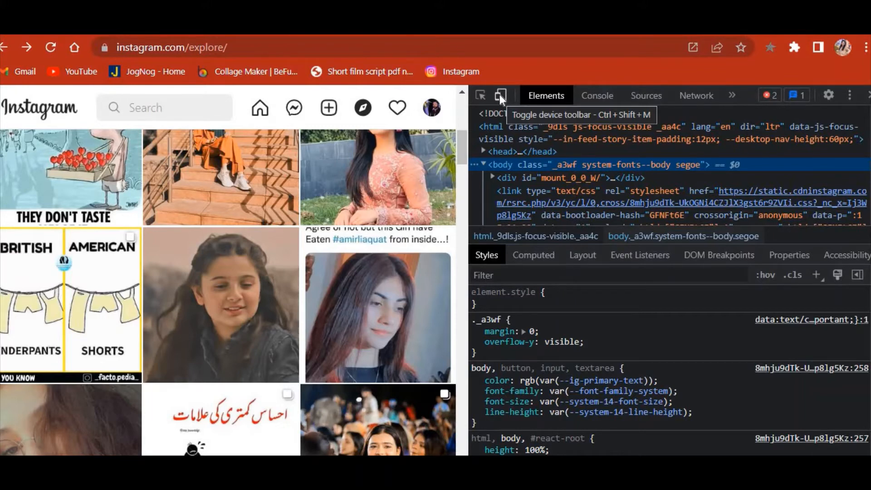
Step: Emulate an iPhone XR (414 by 896) in the device toolbar and reload Instagram
{"action": "left_click", "coordinate": [502, 96]}
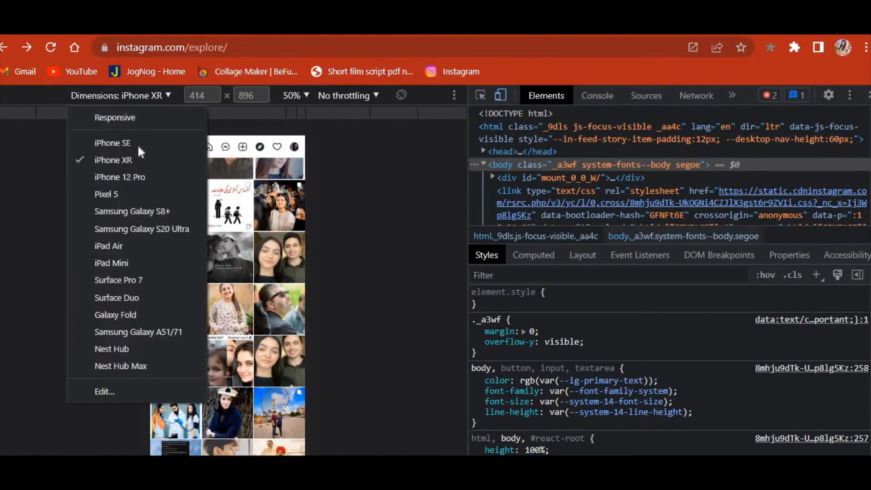
{"action": "mouse_move", "coordinate": [158, 218]}
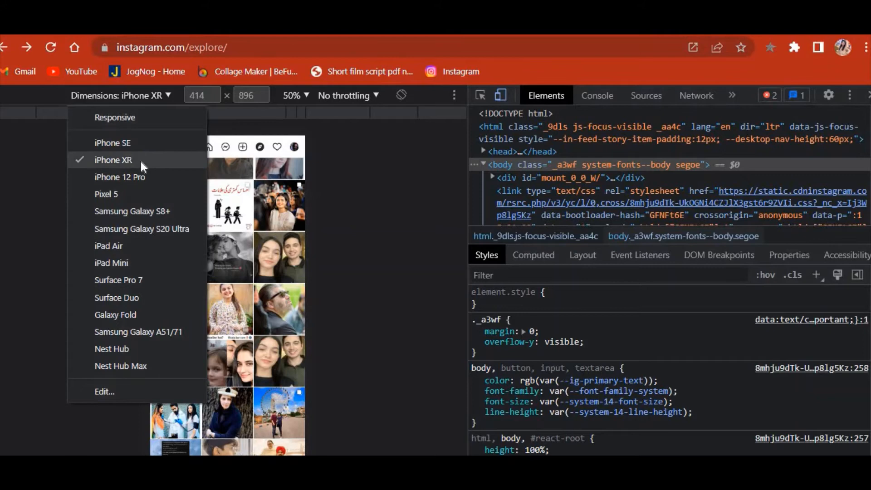
{"action": "left_click", "coordinate": [113, 160]}
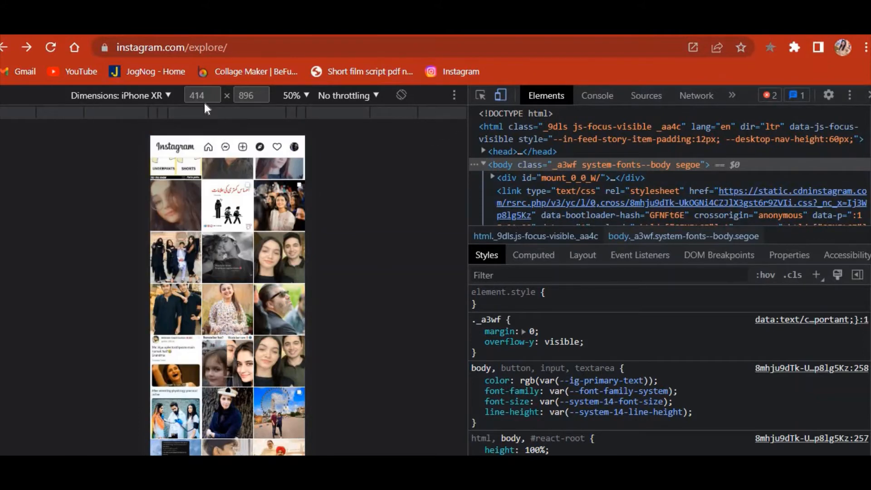
{"action": "left_click", "coordinate": [127, 96]}
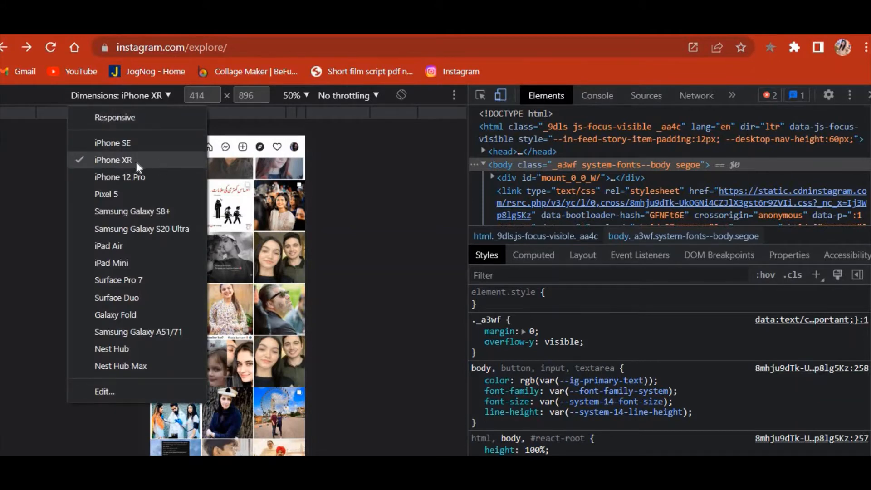
{"action": "left_click", "coordinate": [112, 160]}
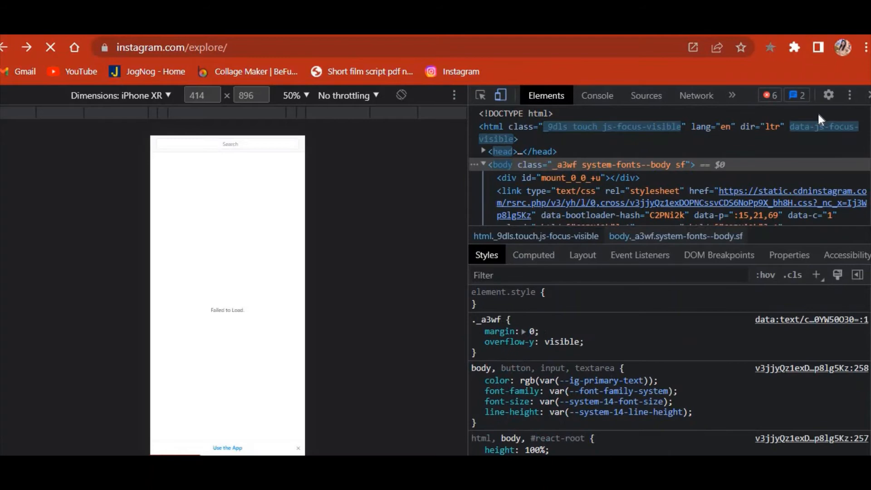
{"action": "left_click", "coordinate": [50, 47]}
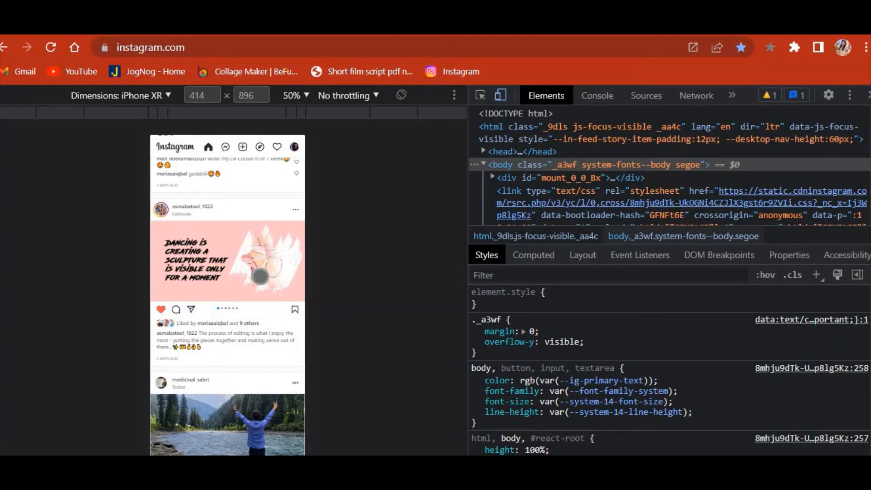
Step: Start a new story from the mobile feed's Your story camera button
{"action": "scroll", "scroll_direction": "down", "scroll_amount": 3}
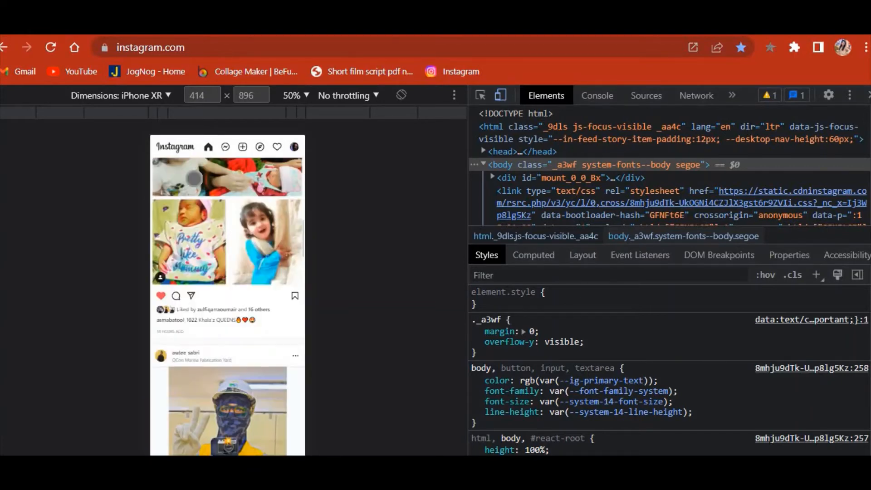
{"action": "left_click", "coordinate": [50, 48]}
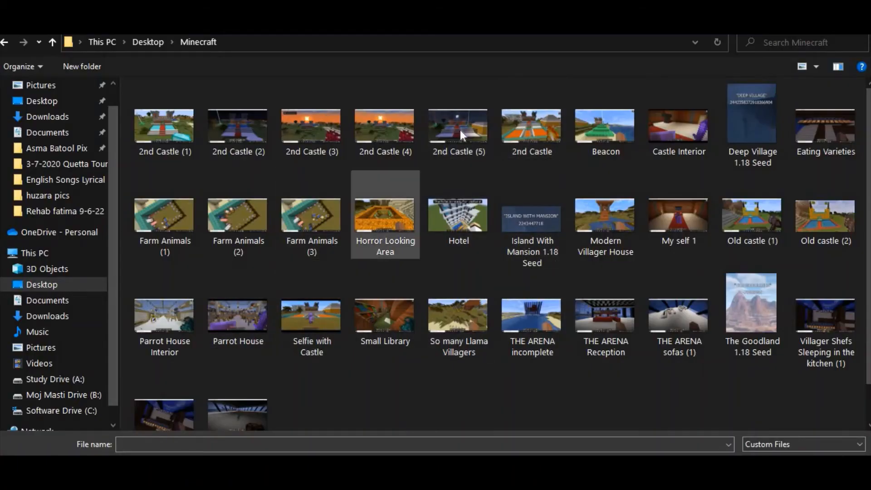
Step: Load a 2nd Castle screenshot into the story and dismiss the location permission popup
{"action": "left_click", "coordinate": [531, 125]}
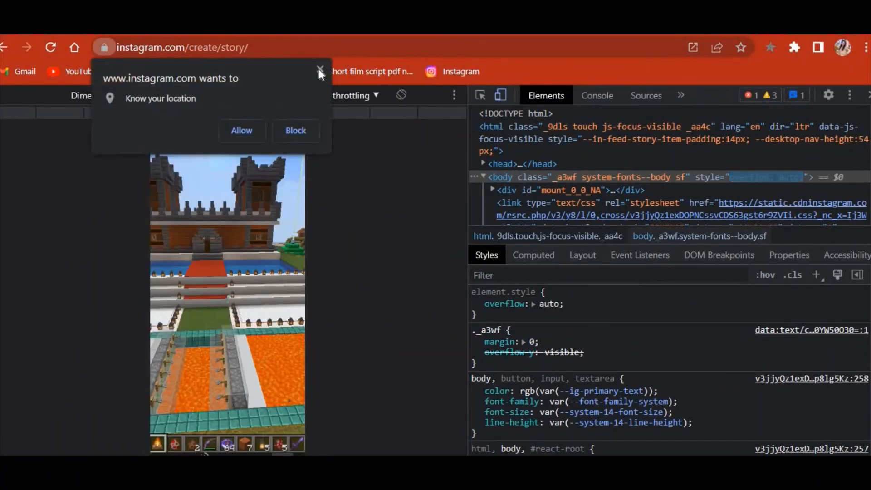
{"action": "left_click", "coordinate": [319, 71]}
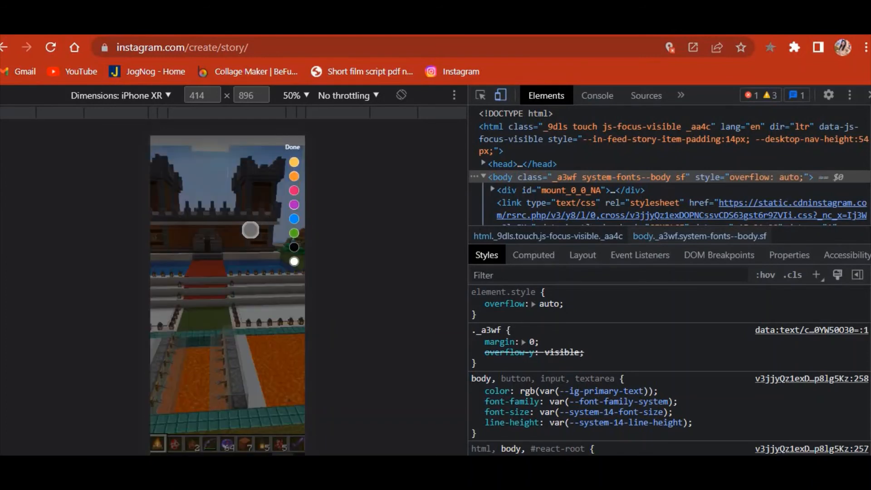
Step: Write the caption text 'subs' and 'anima' into the story text box
{"action": "type", "text": "subscrib to"}
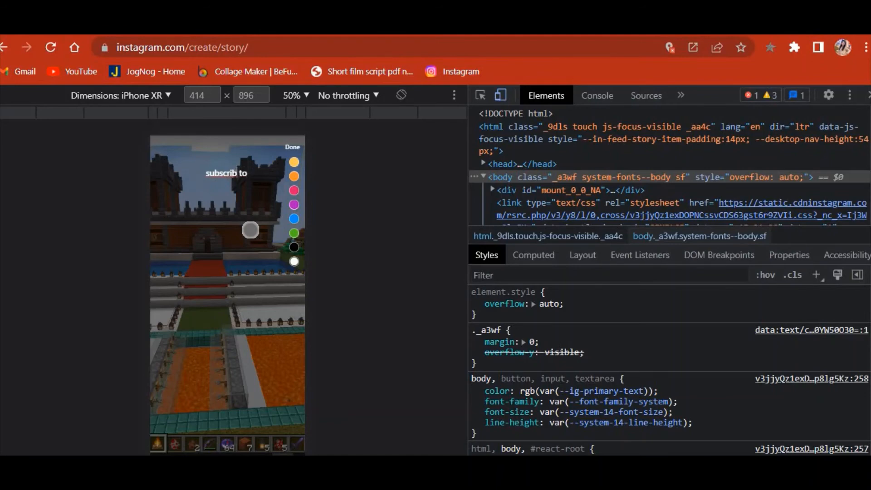
{"action": "type", "text": "anima"}
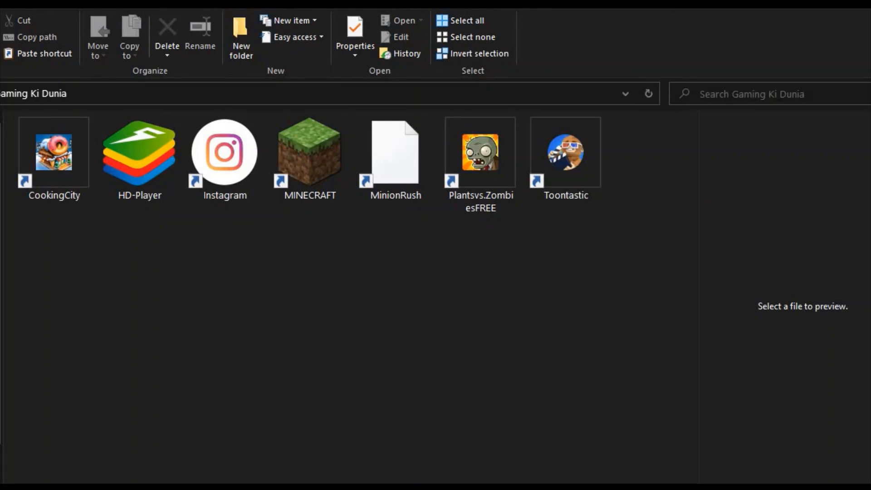
Step: Select the MINECRAFT shortcut in the Gaming Ki Dunia folder
{"action": "left_click", "coordinate": [309, 154]}
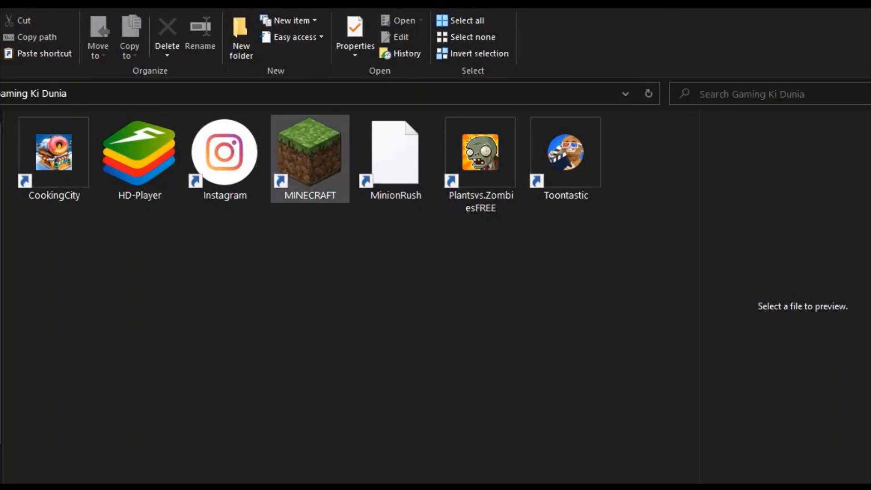